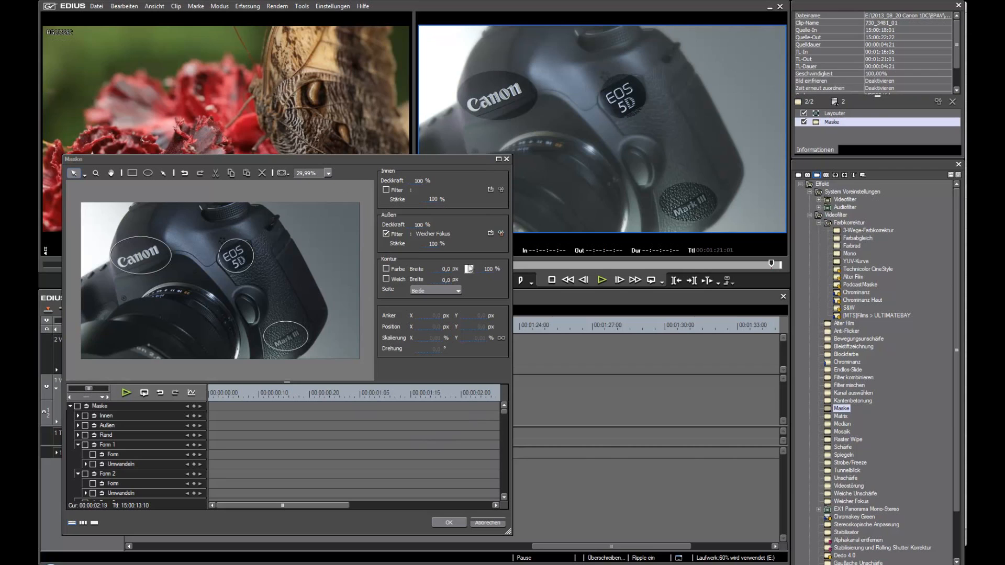
Adjust the Soft Focus blur slider for the area outside the mask
left_click(489, 233)
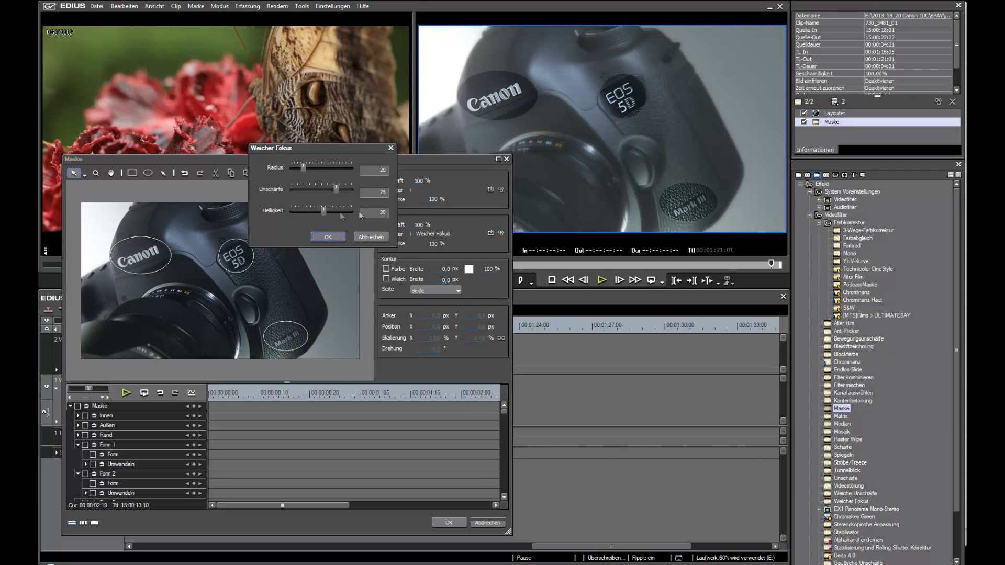
left_click_drag(323, 210, 320, 211)
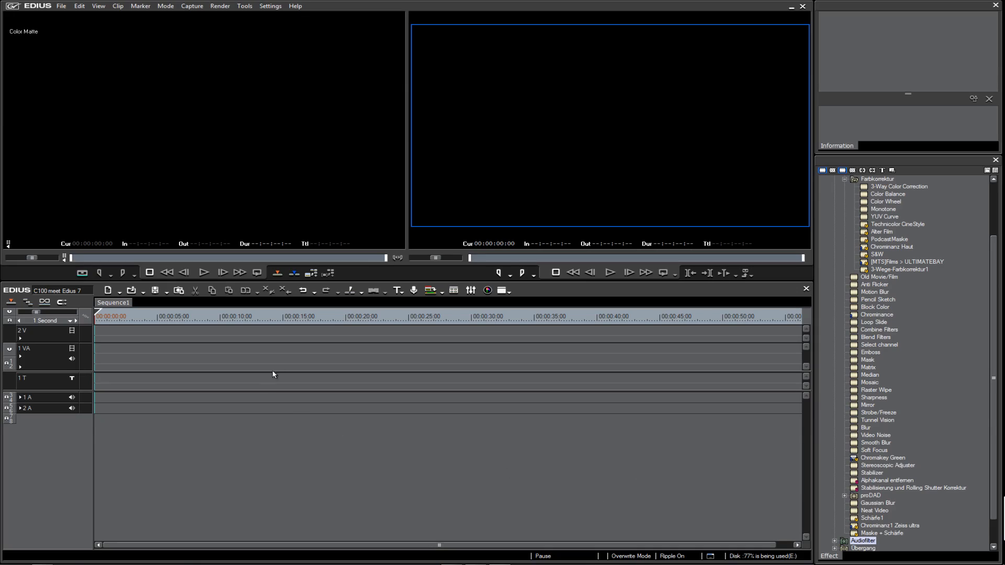
mouse_move(295, 364)
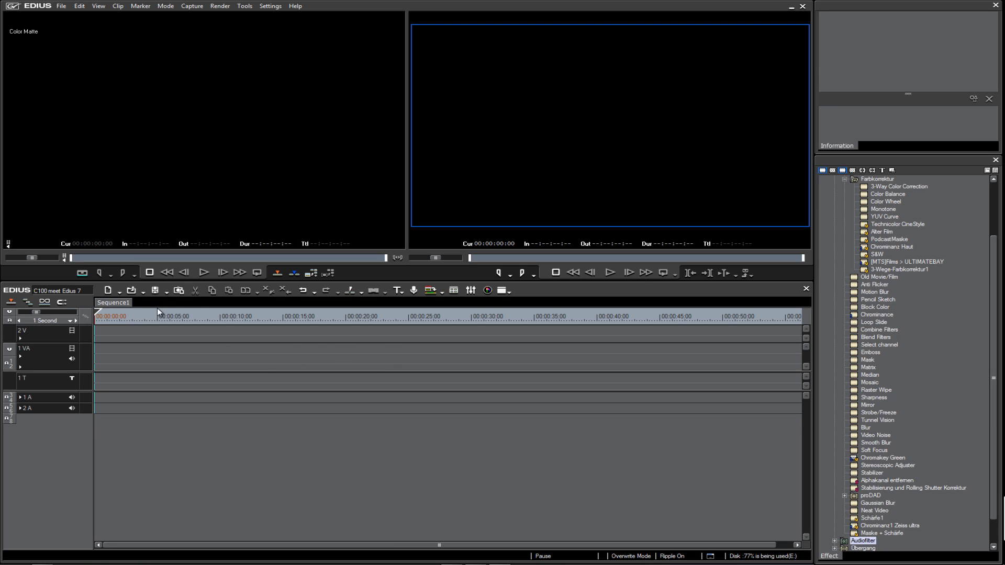
Bring up the detailed current project settings showing 1920x1080, 25 fps, progressive
left_click(128, 290)
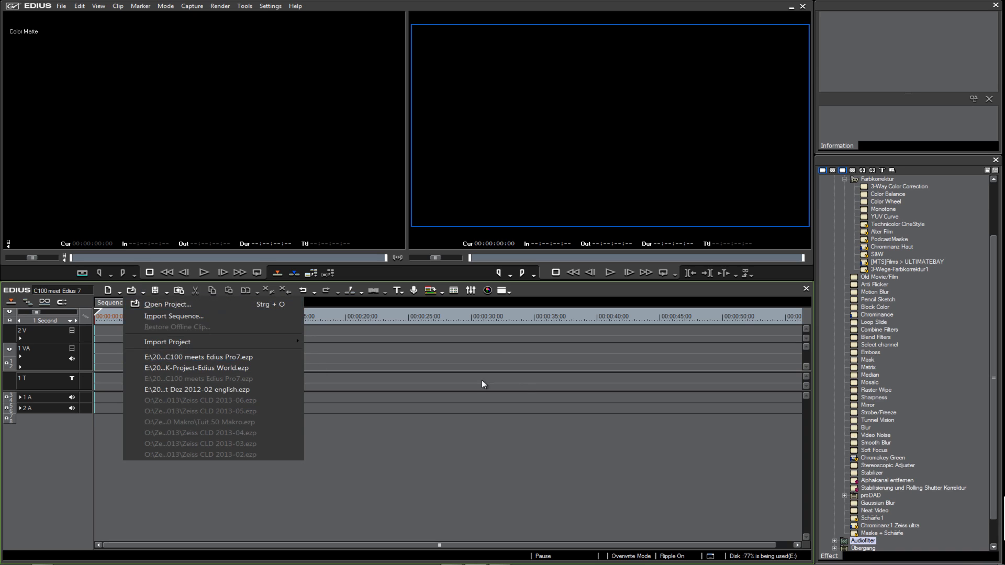
left_click(154, 289)
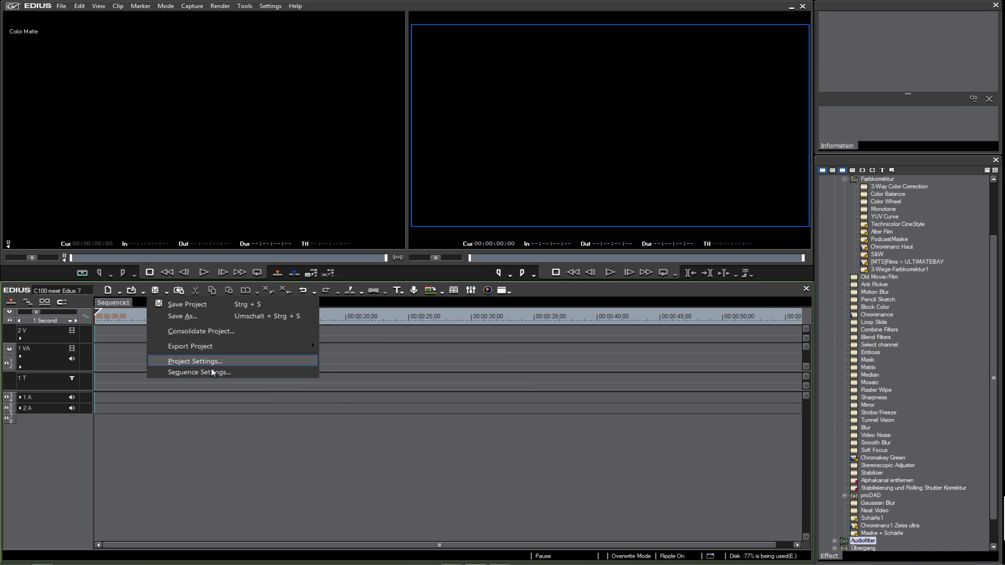
left_click(194, 361)
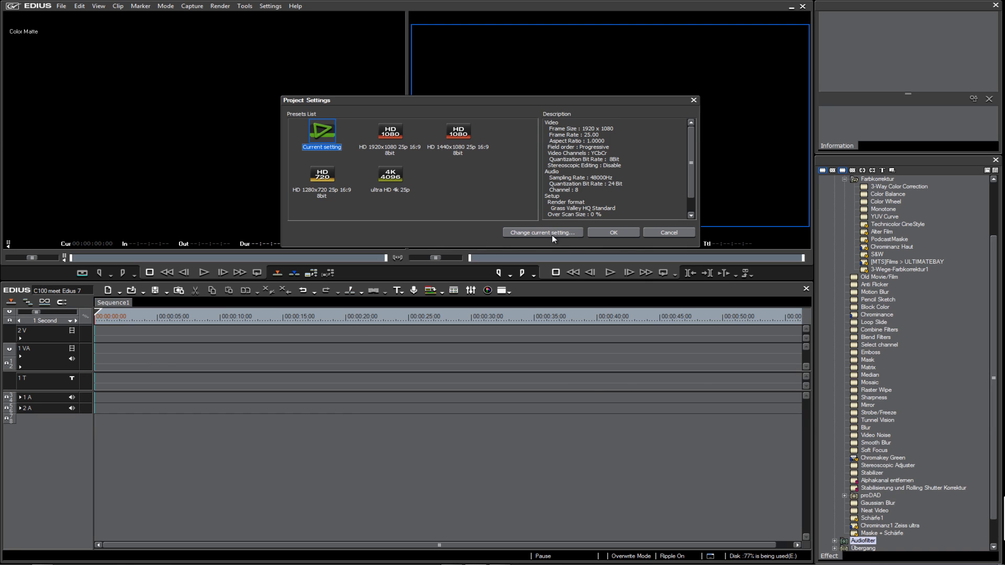
left_click(541, 232)
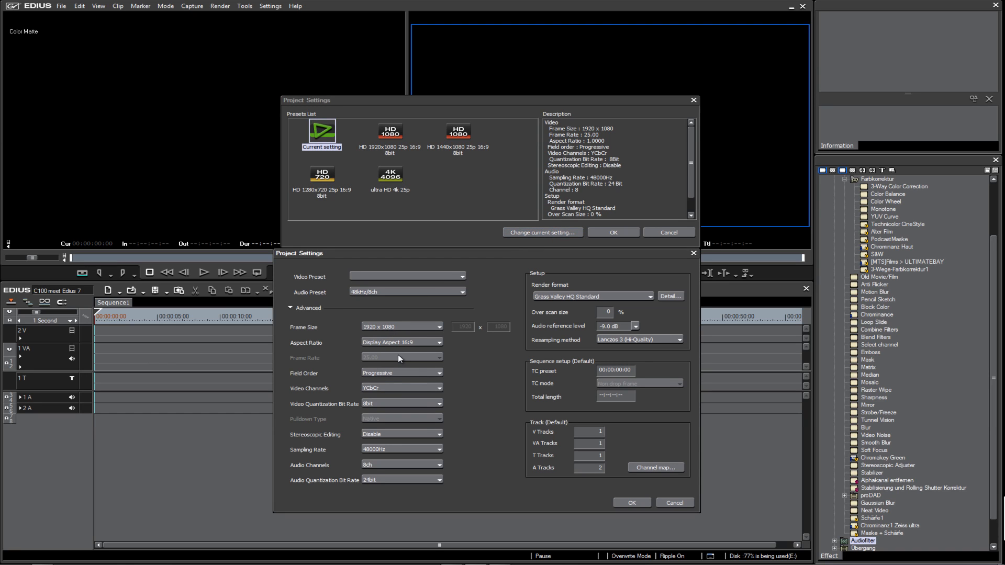
mouse_move(677, 544)
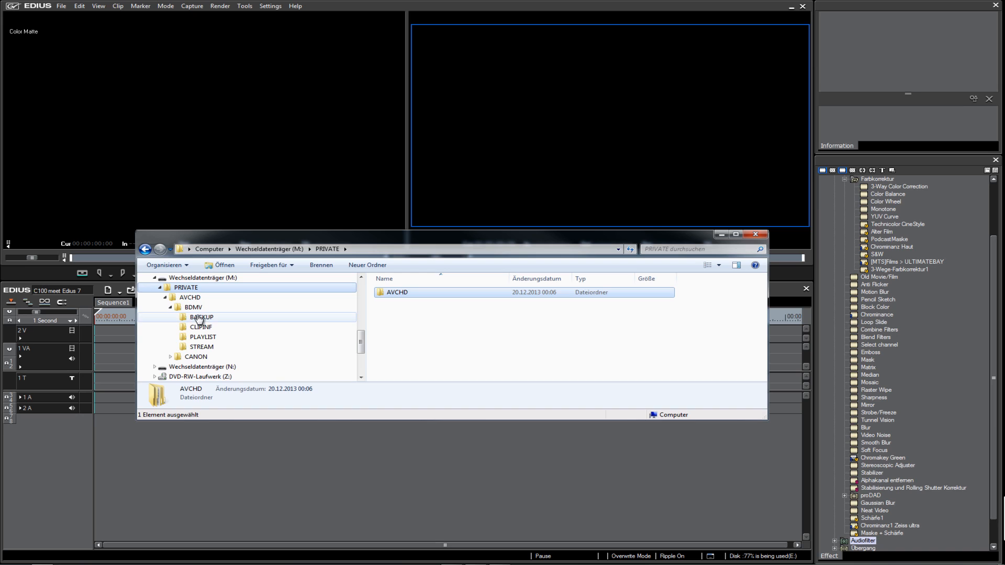
View the MTS clips in the STREAM folder, return to PRIVATE and close Explorer
left_click(201, 346)
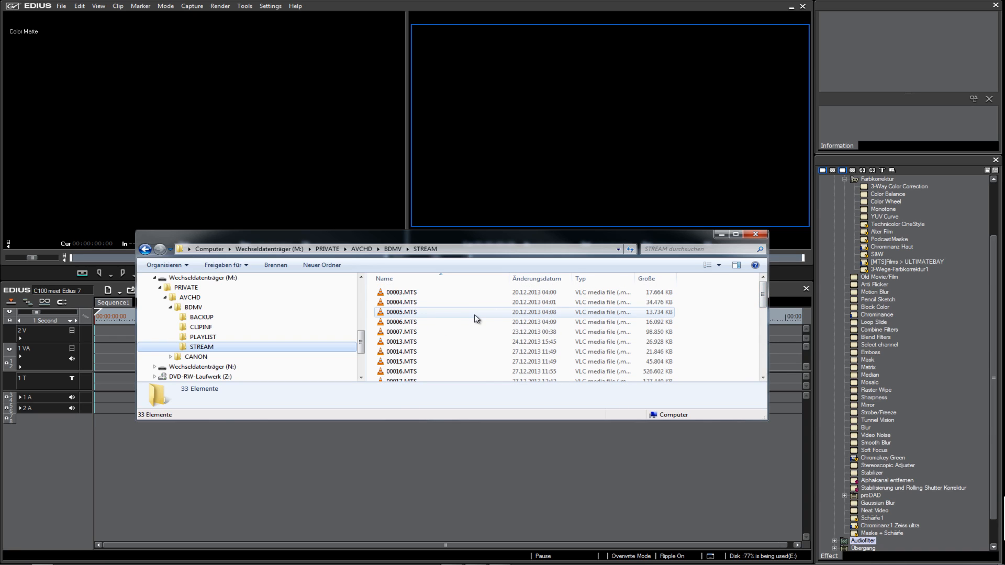
left_click(186, 288)
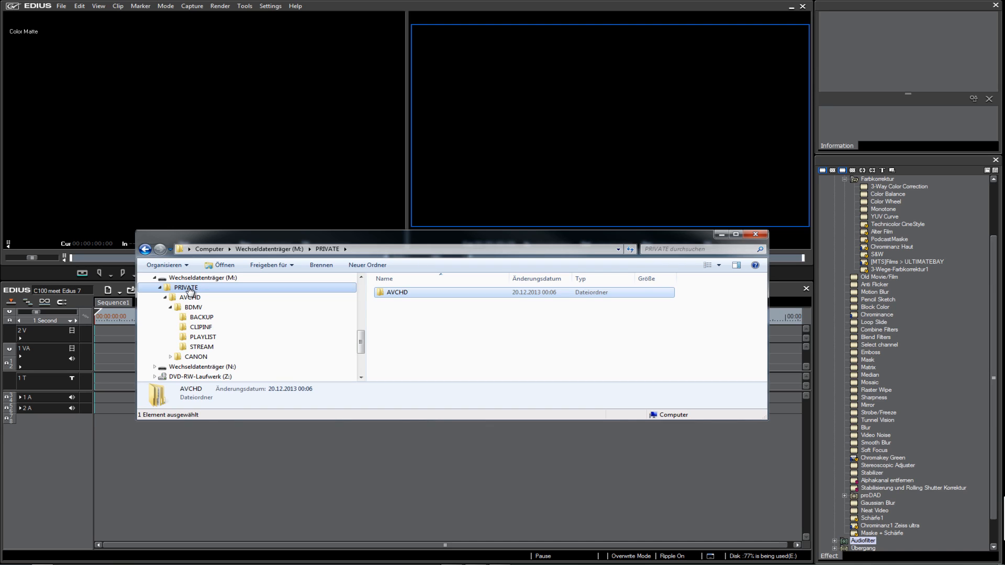
mouse_move(631, 229)
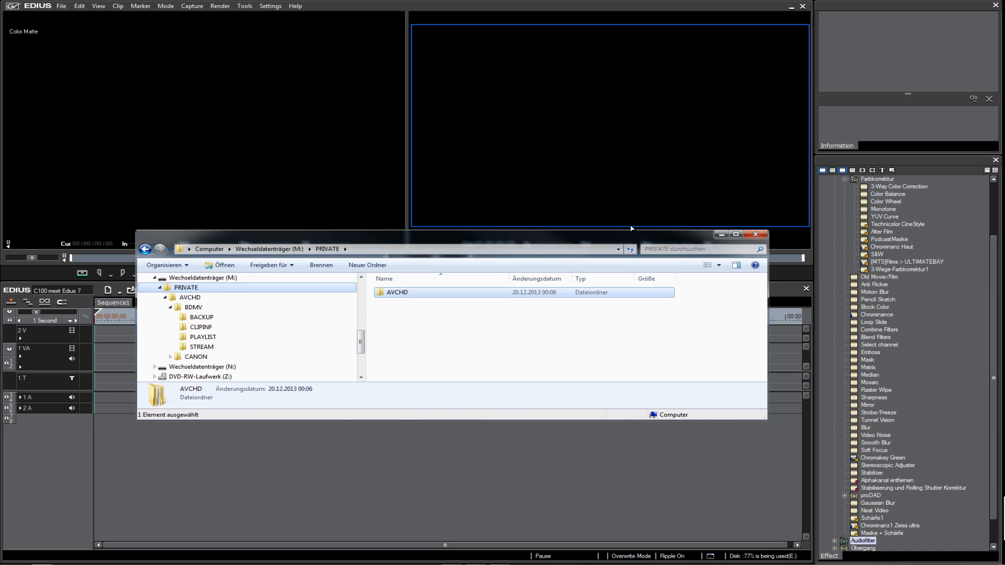
left_click(755, 233)
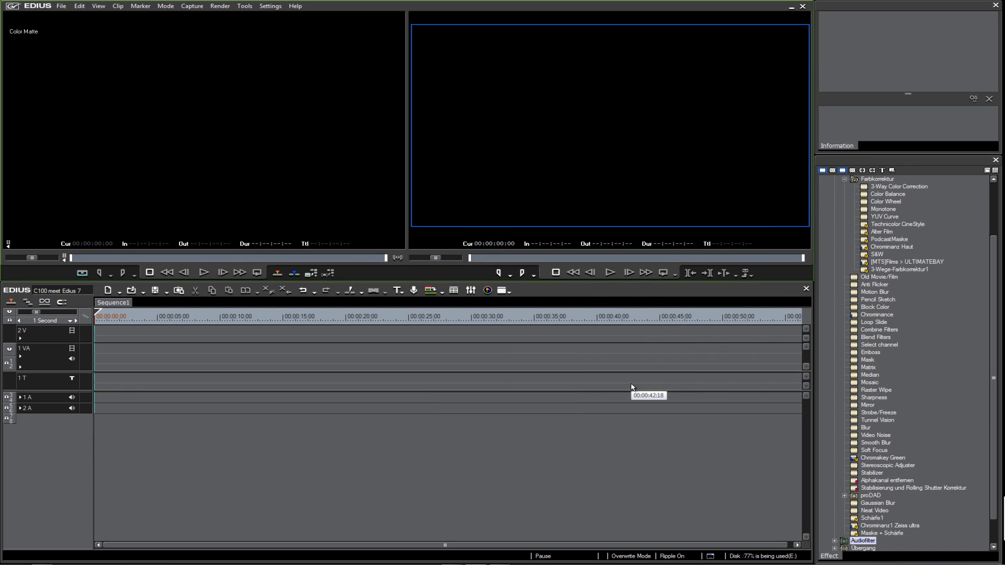
mouse_move(396, 436)
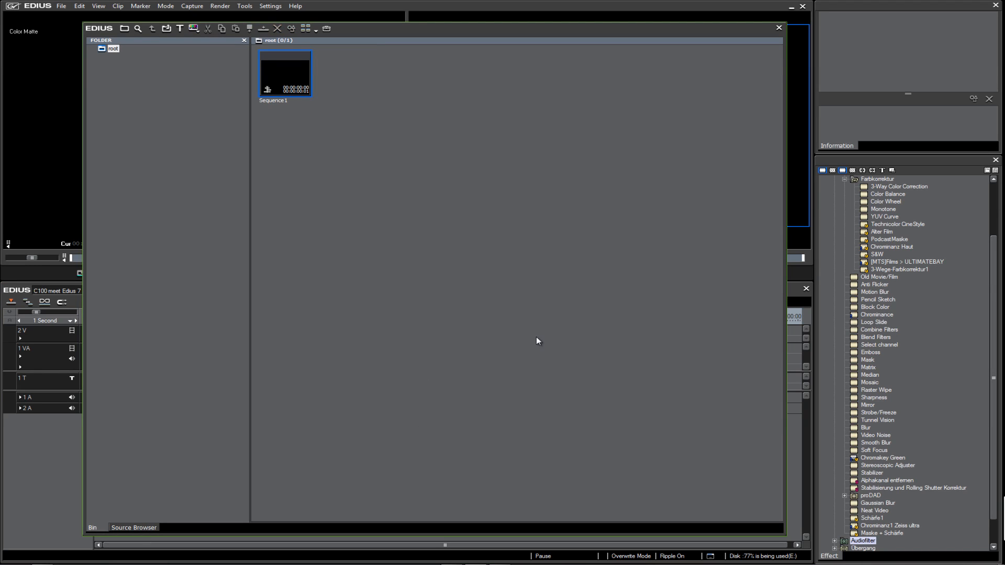
mouse_move(384, 198)
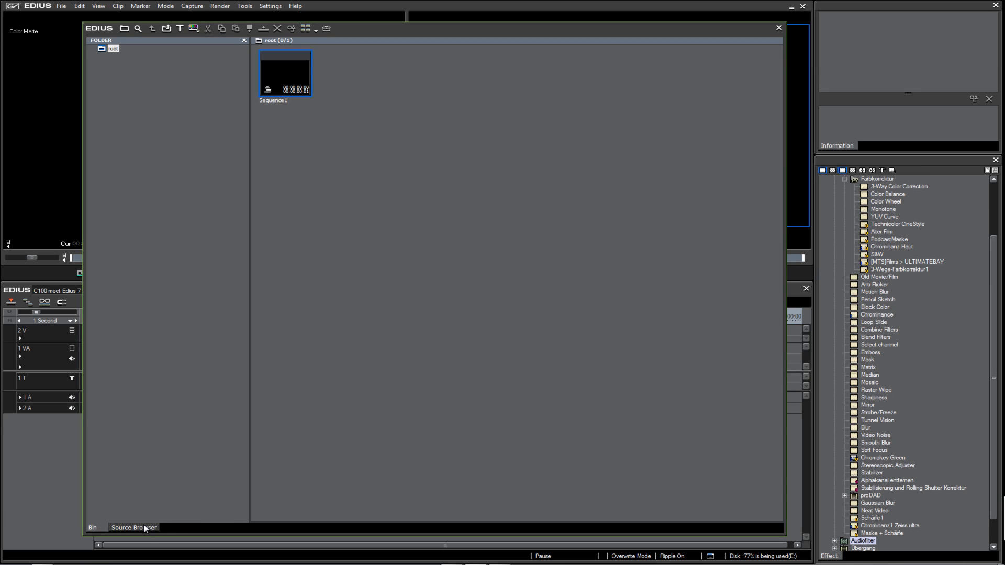
Show the CANON removable card's clips in the Source Browser
left_click(133, 527)
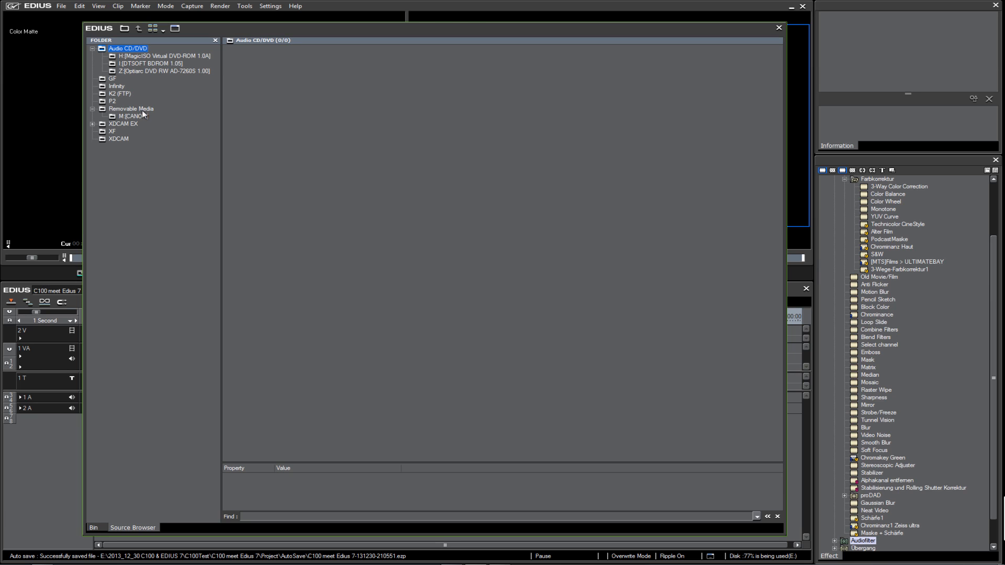
mouse_move(181, 145)
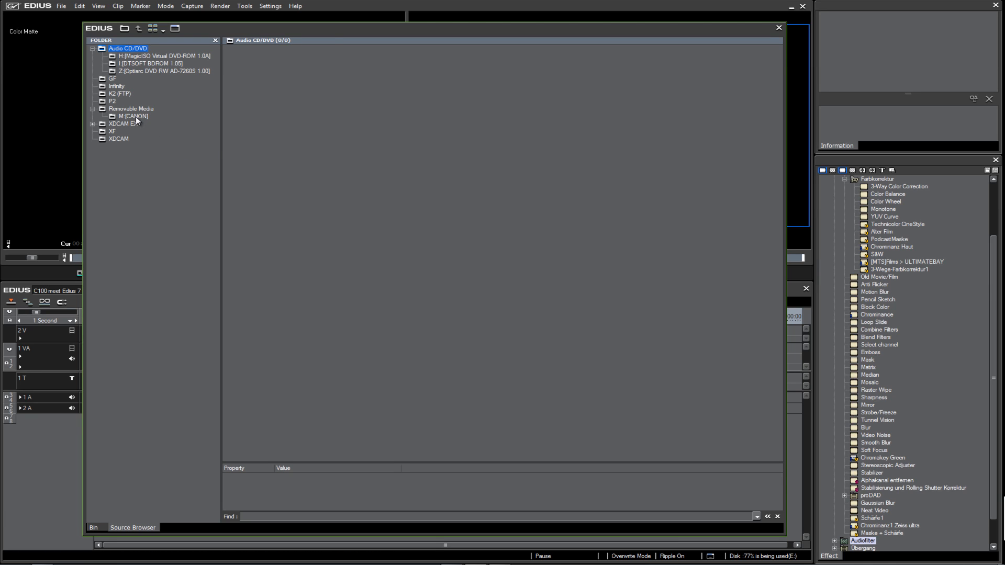
left_click(131, 116)
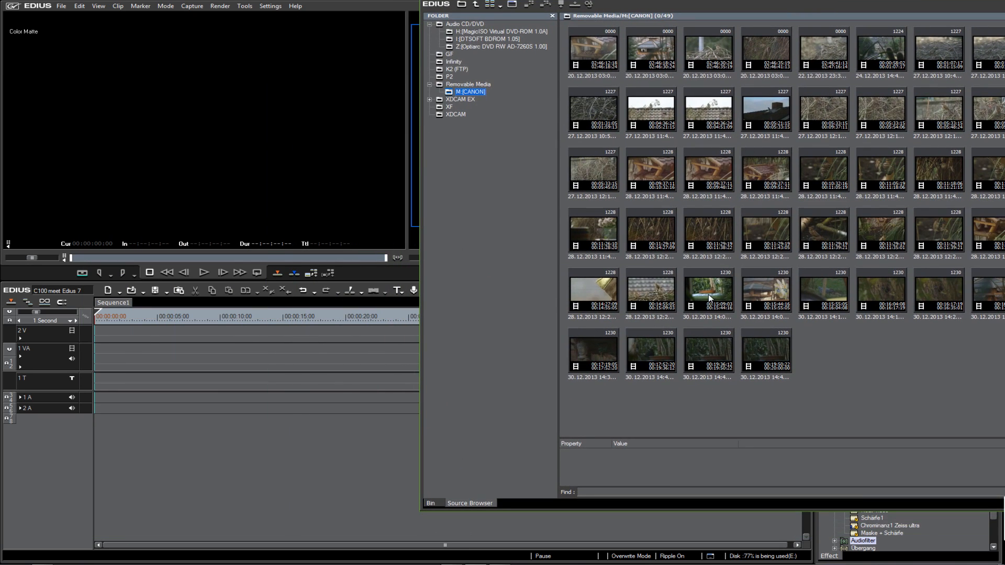
Enlarge the Source Browser and bring up actions for the 30.12.2013 14:00:25 clip
double_click(707, 295)
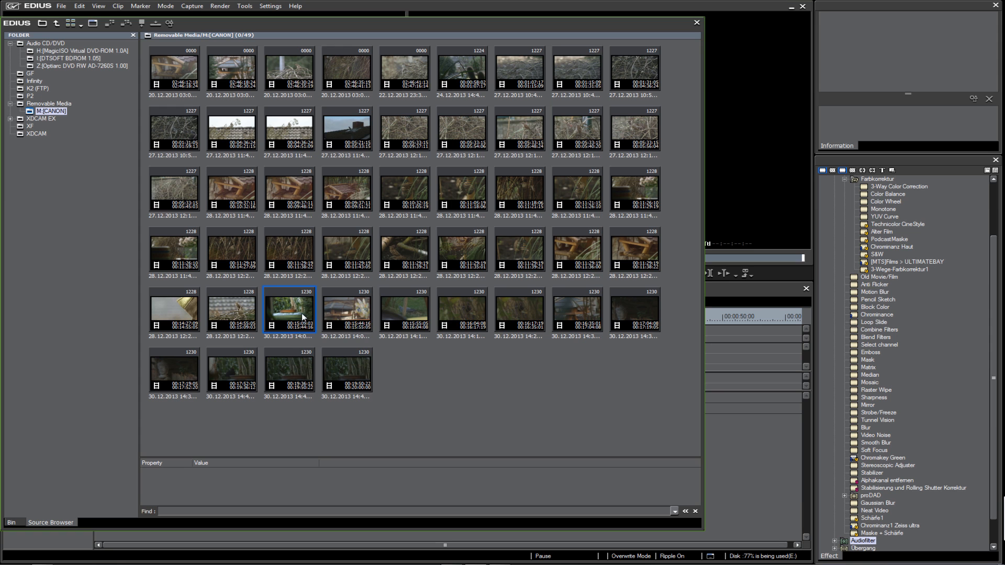
right_click(288, 310)
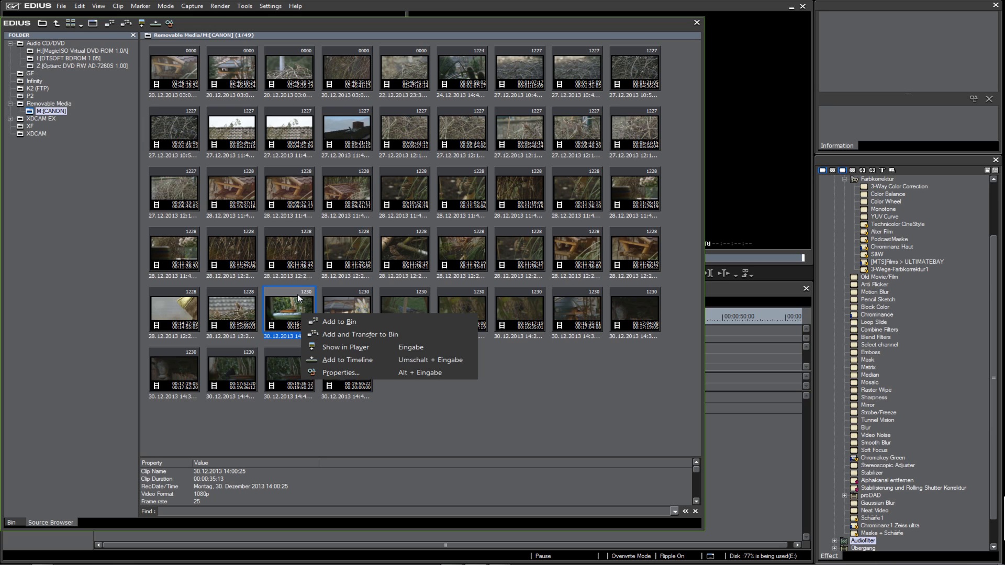
mouse_move(384, 326)
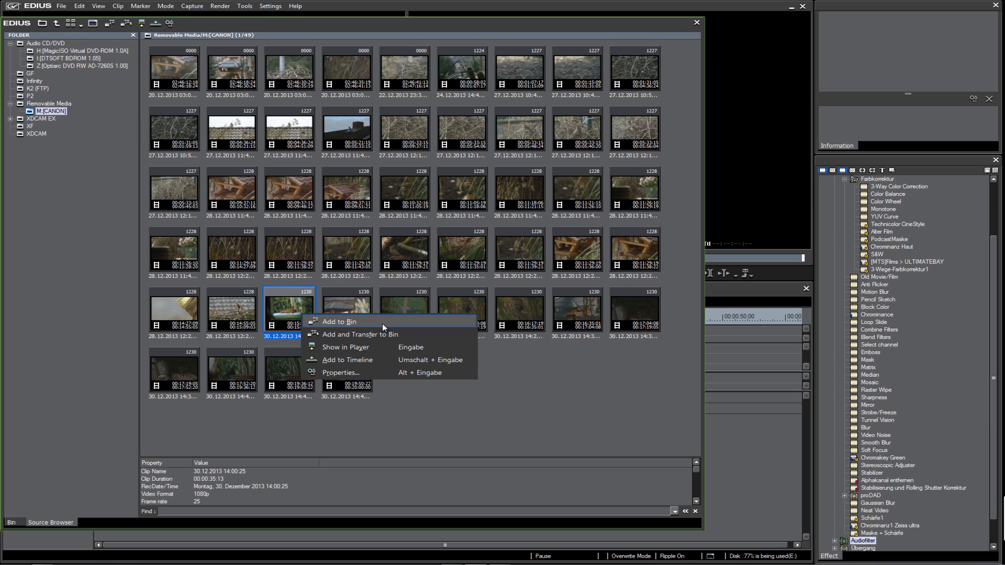
mouse_move(398, 335)
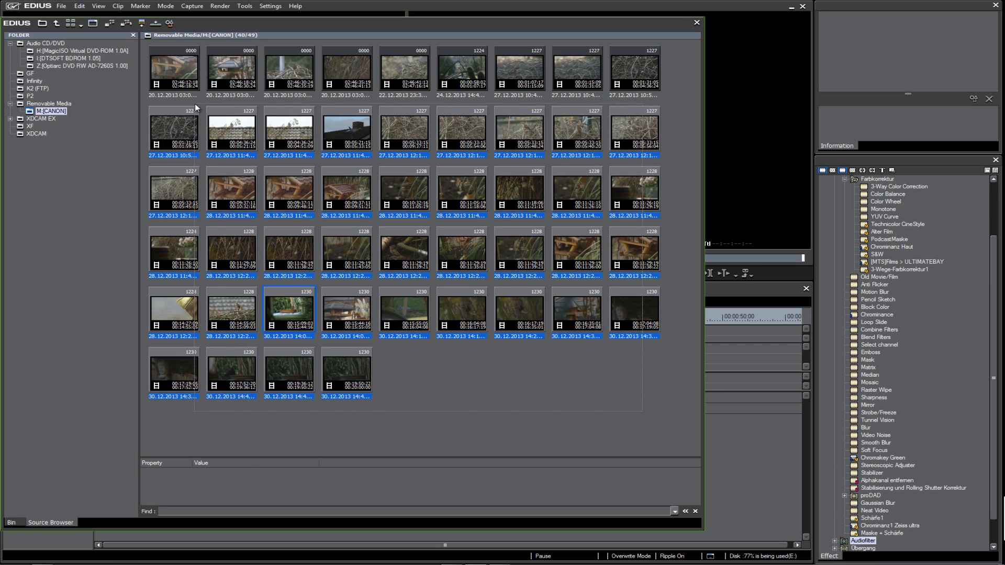
Bring up actions for the selected 27–30 December clips
right_click(346, 250)
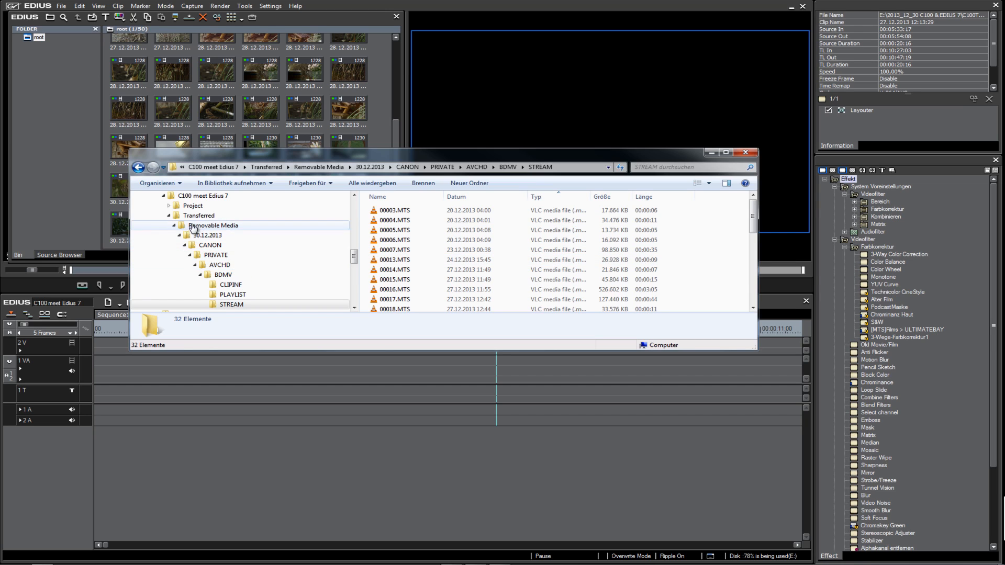
mouse_move(238, 230)
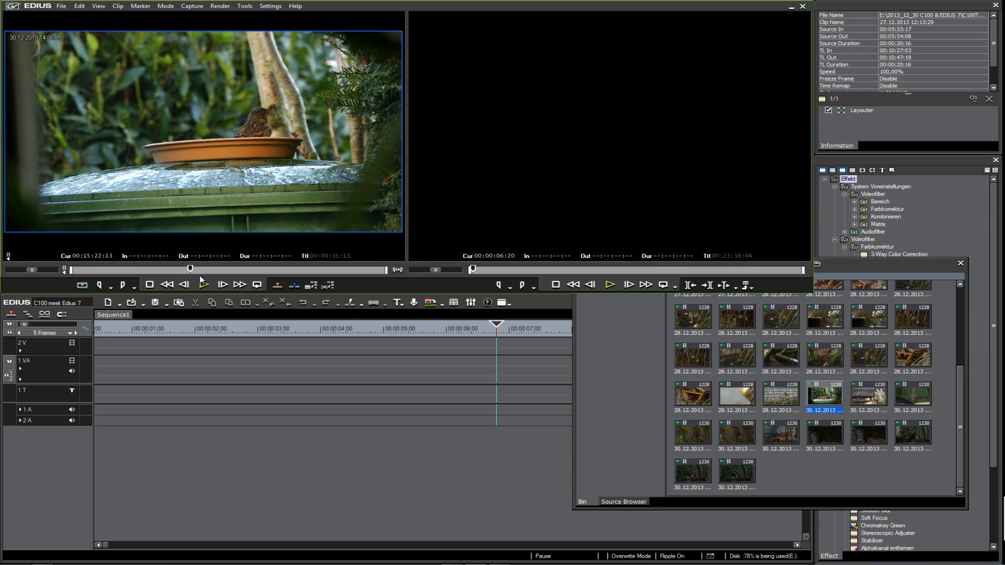
Choose the 30.12.2013 clip in the bin for placing on track 1 VA
left_click(204, 284)
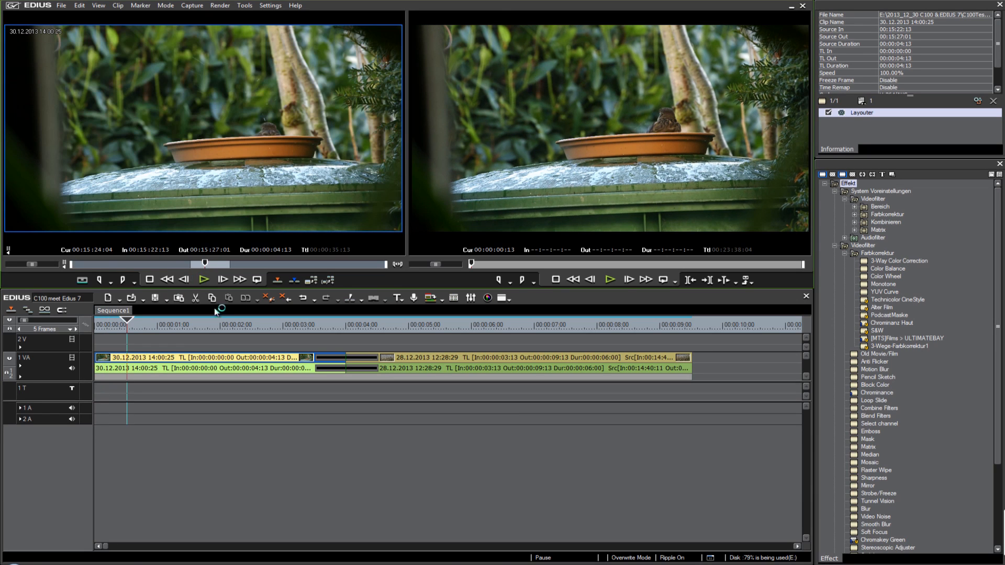
left_click(184, 281)
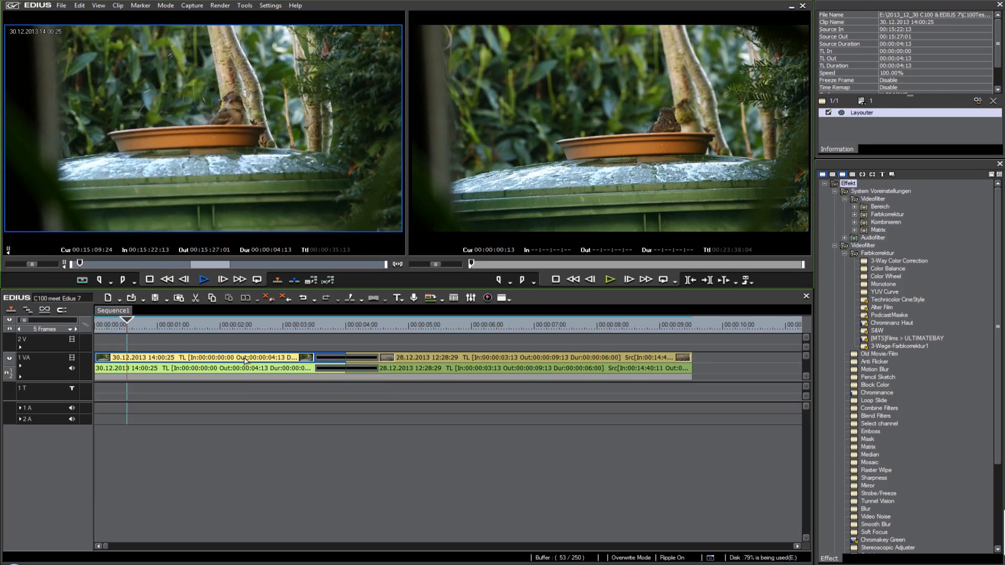
left_click_drag(80, 264, 202, 263)
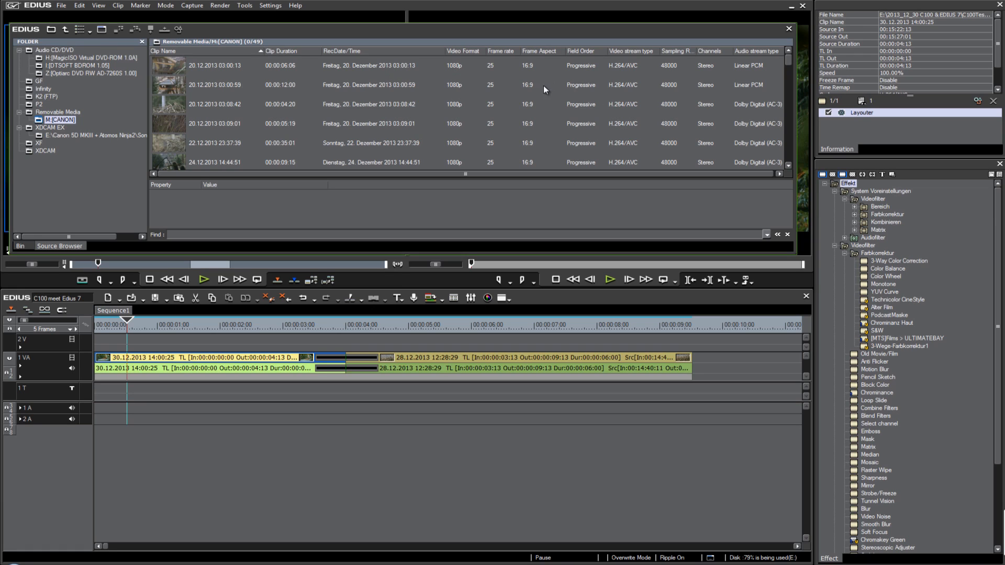
mouse_move(607, 114)
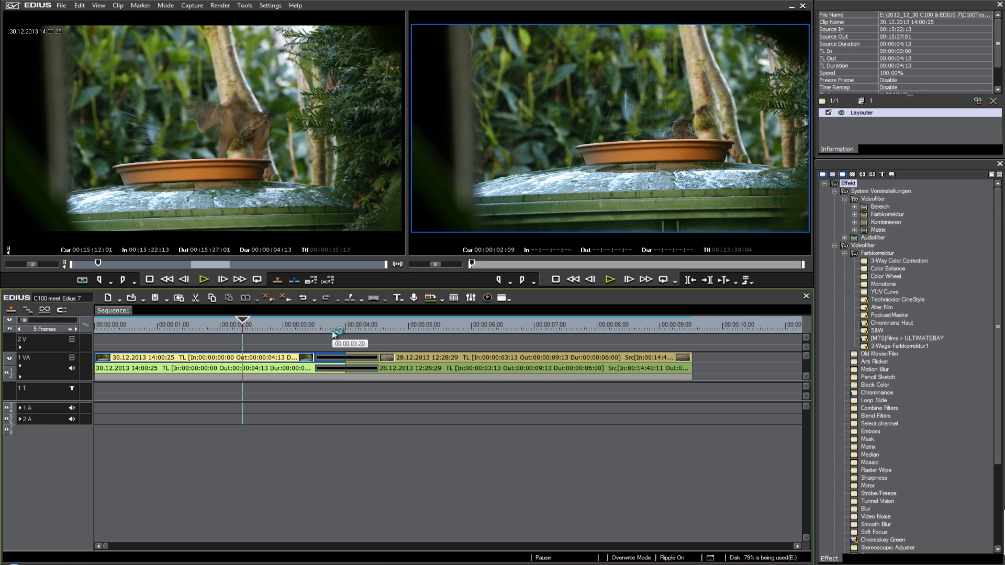
mouse_move(467, 338)
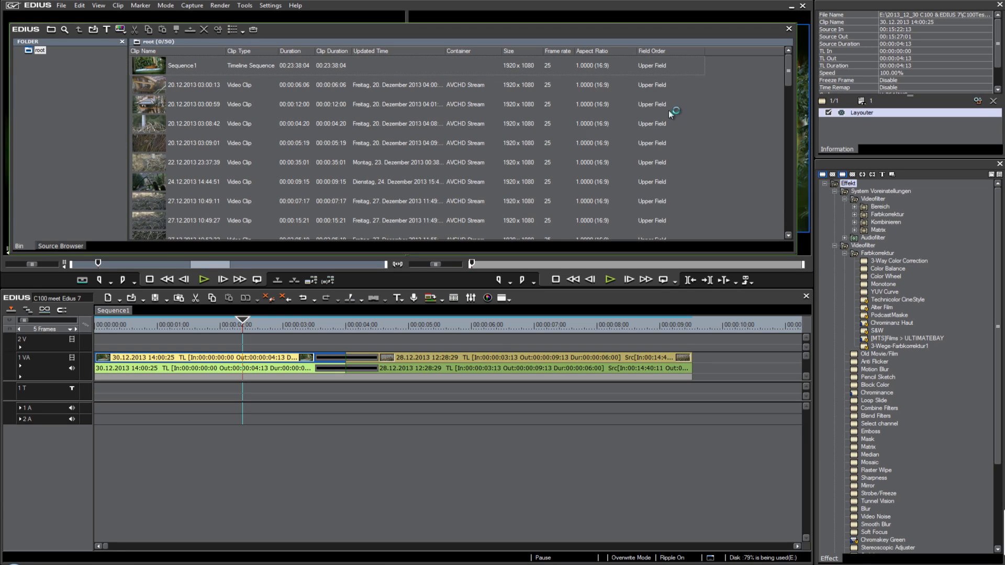
Select all bin clips and set their field order to Progressive, then deselect
key("ctrl+a")
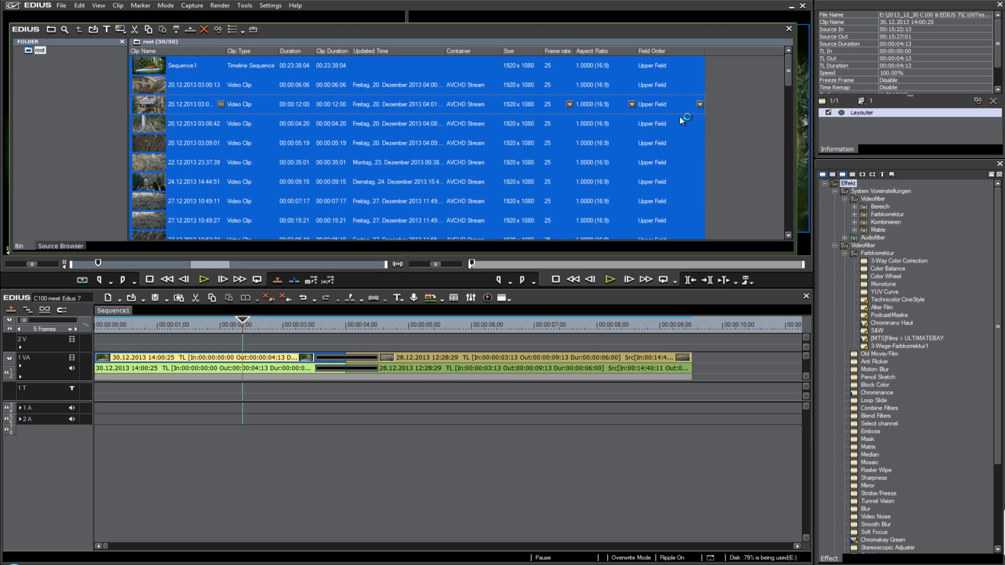
mouse_move(700, 106)
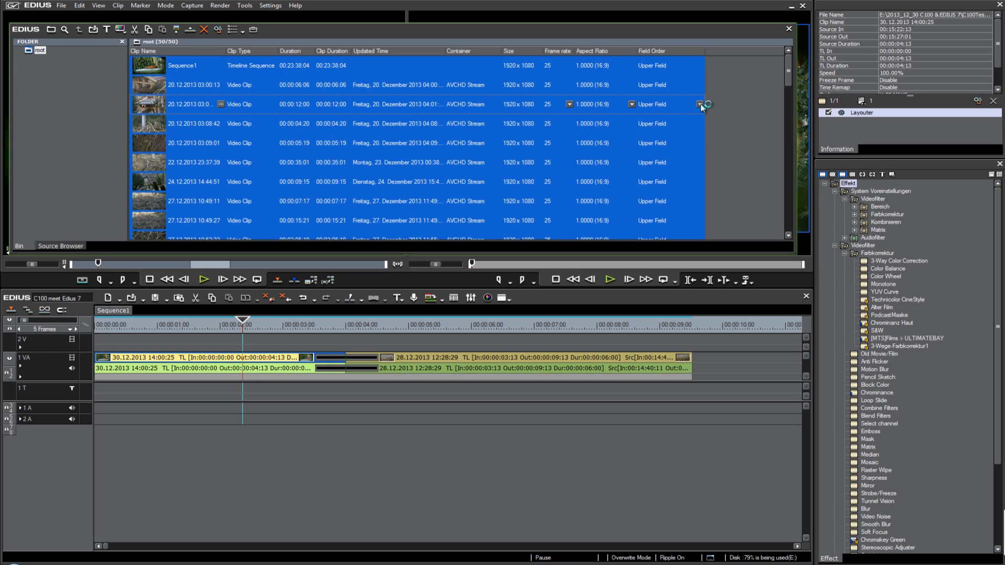
left_click(698, 104)
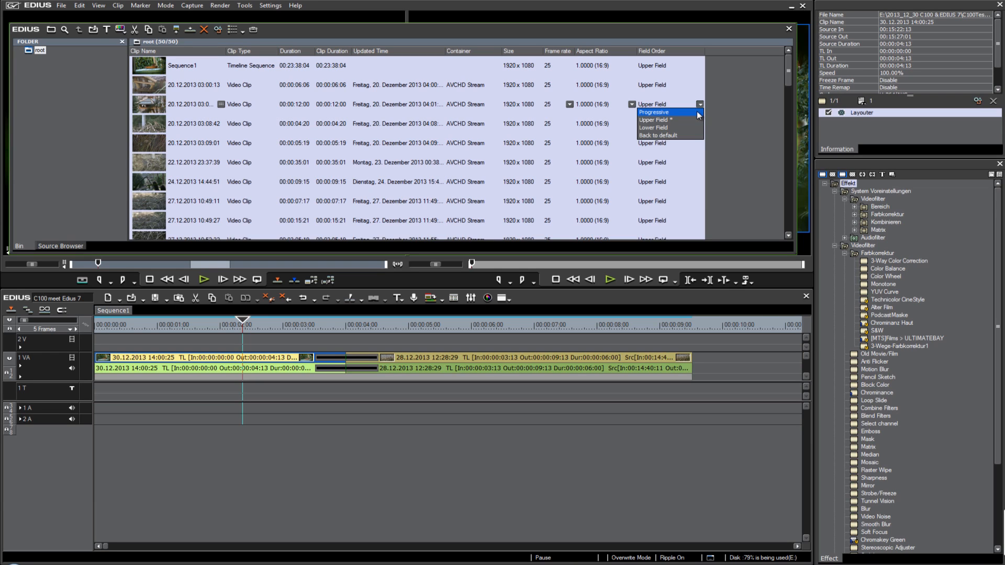
left_click(653, 112)
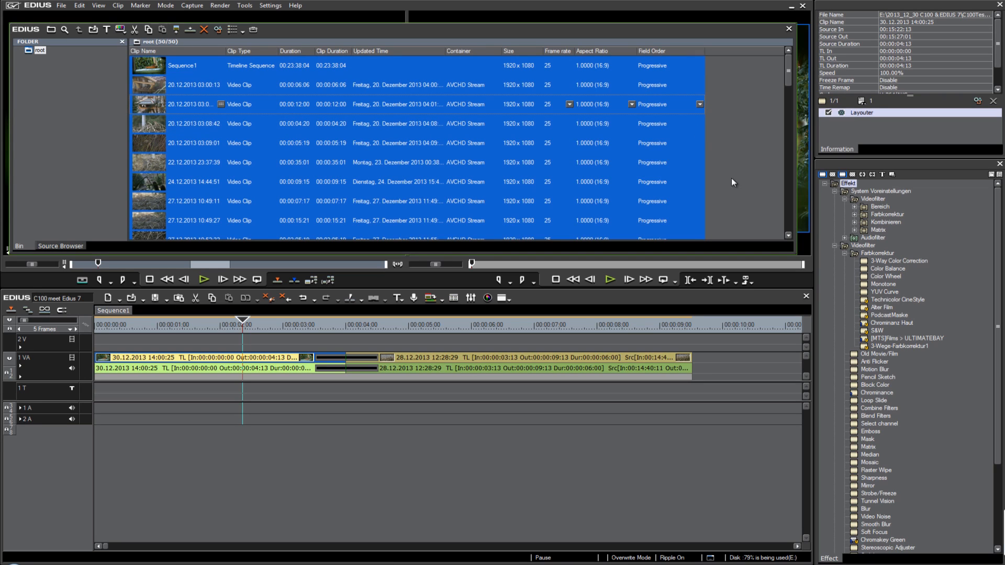
left_click(256, 181)
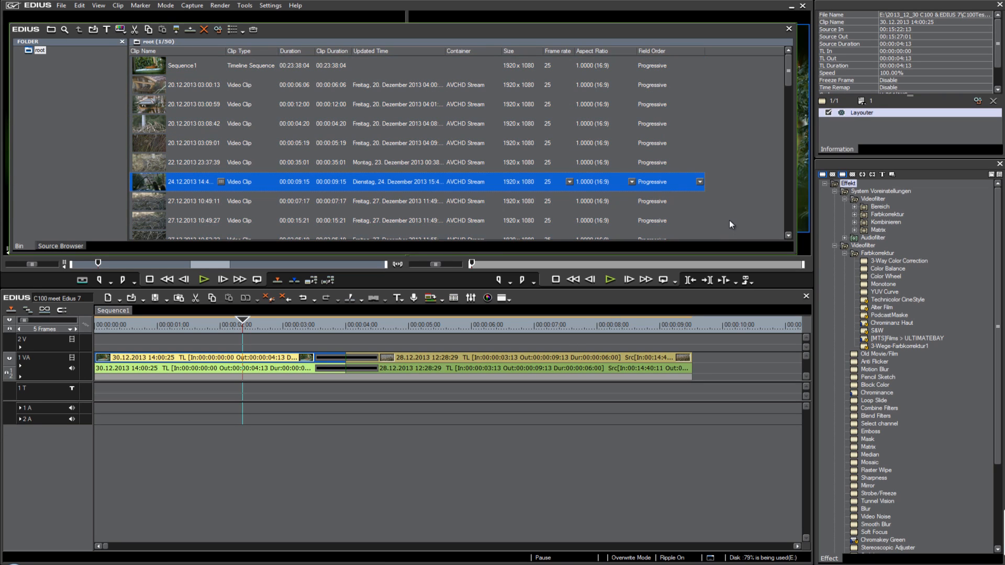
scroll("down", 3)
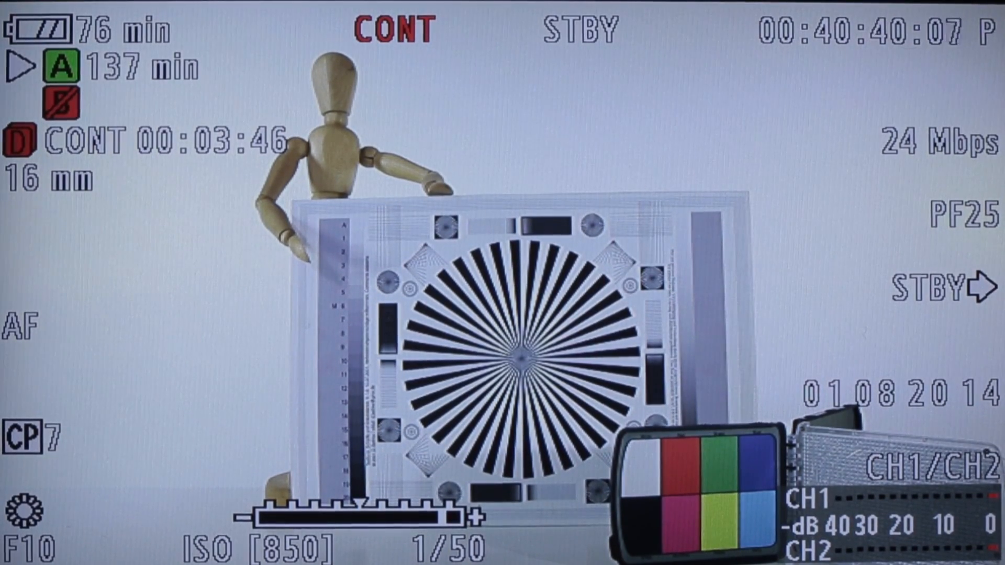
Switch from the C100 standby view back to the EDIUS window
left_click(512, 30)
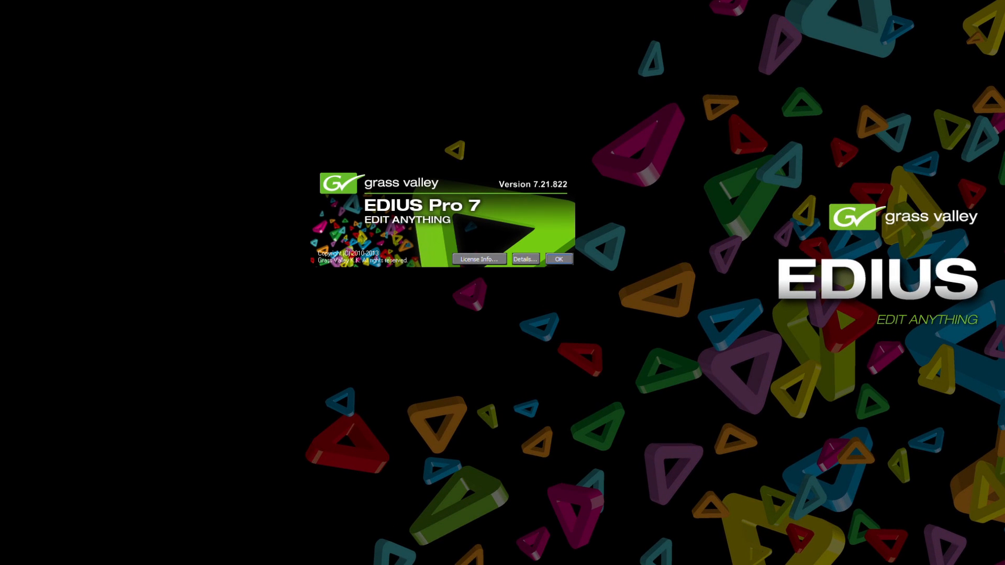
Dismiss the EDIUS 7.21.822 version splash
left_click(556, 258)
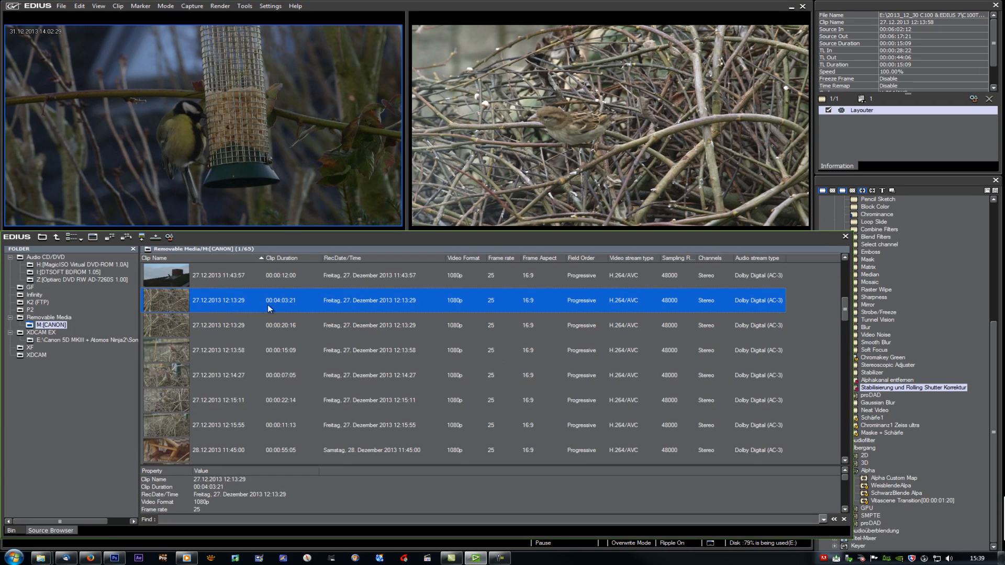
mouse_move(181, 331)
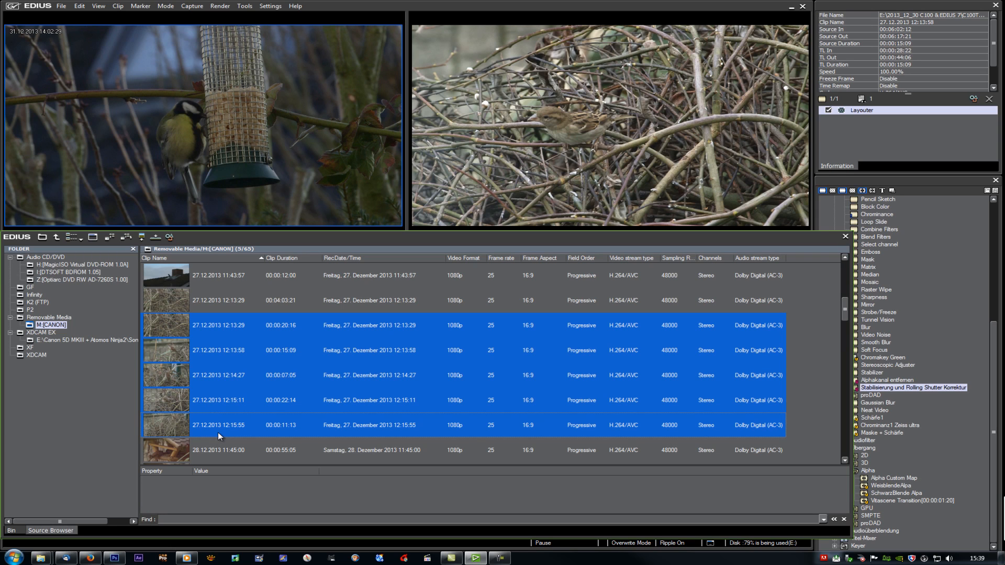
mouse_move(292, 364)
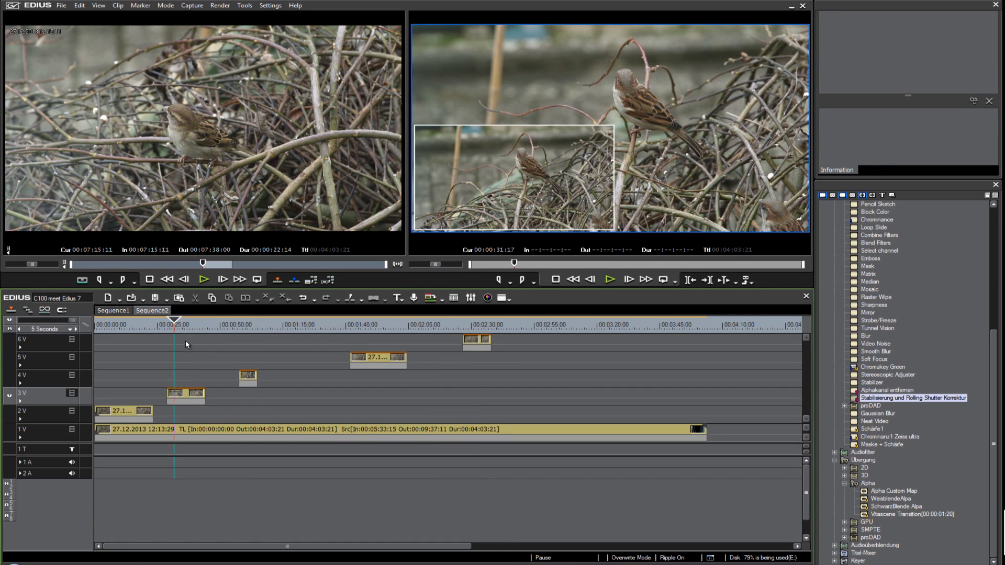
mouse_move(401, 334)
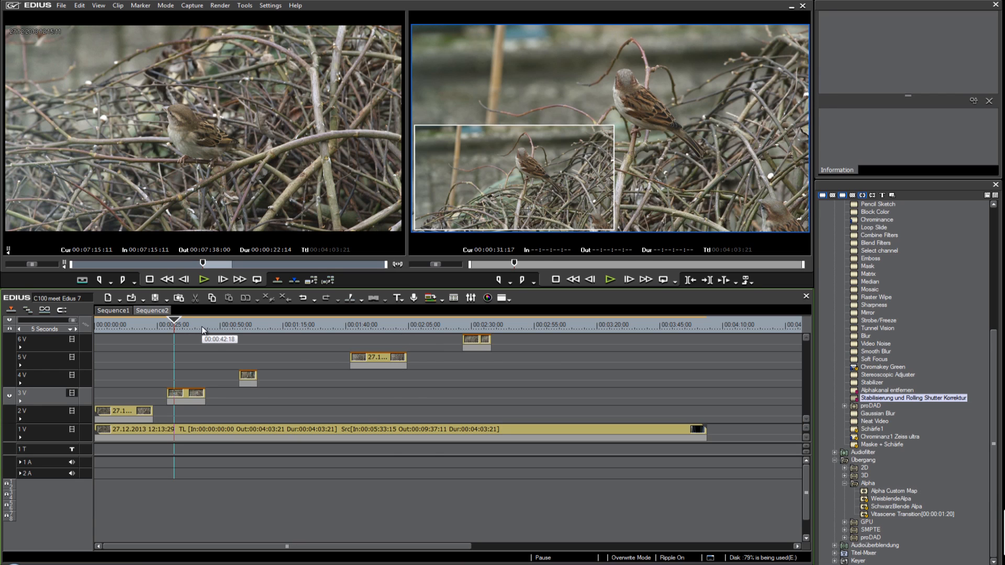
mouse_move(183, 352)
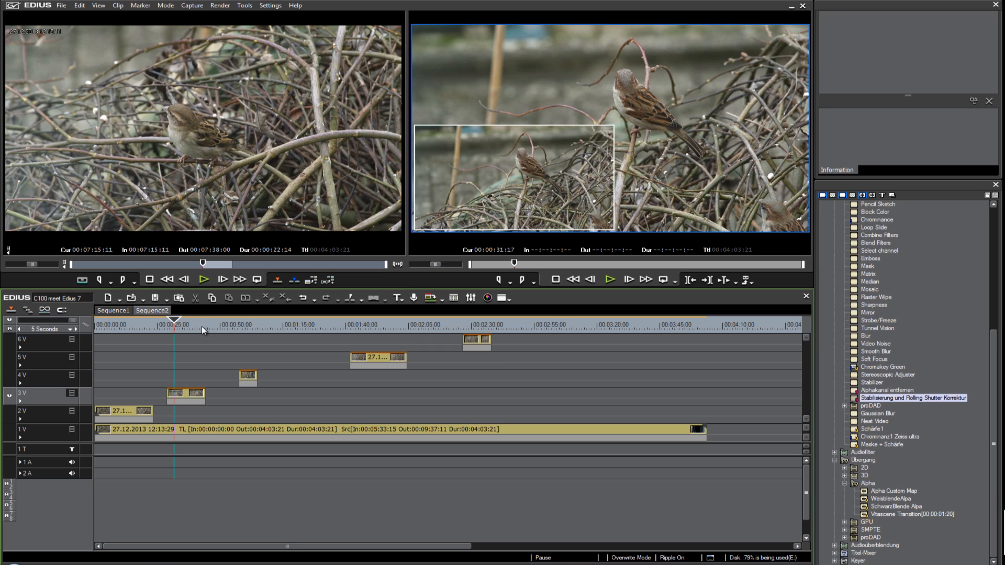
mouse_move(202, 328)
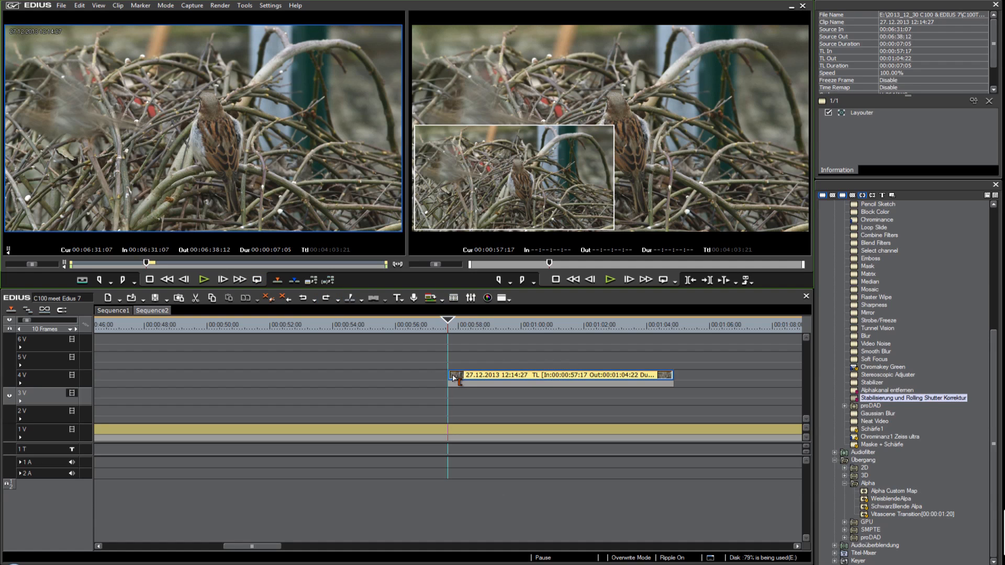
Move the 27.12.2013 12:14:27 clip on track 4 V 19 frames earlier to sync with the long clip
left_click_drag(452, 375, 423, 374)
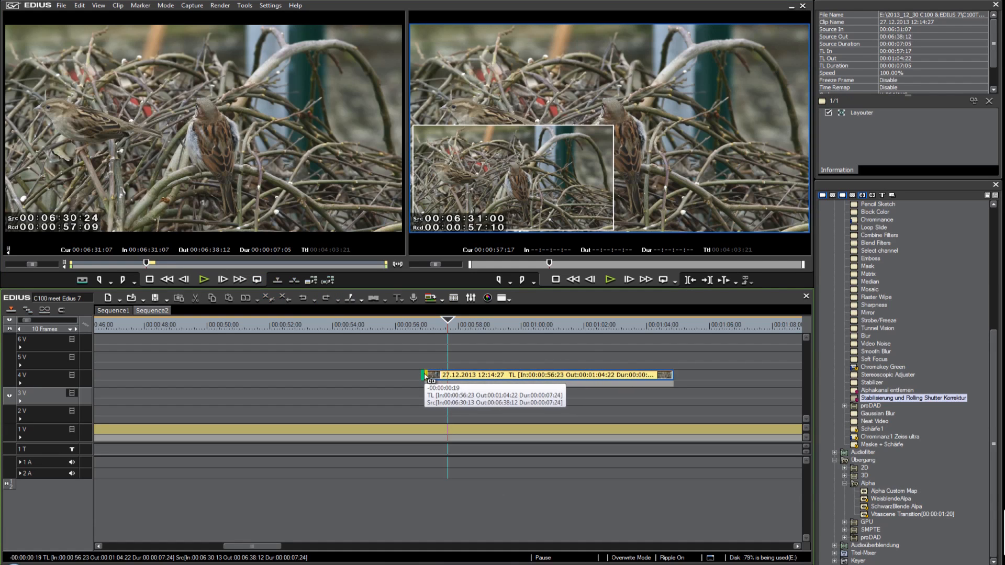